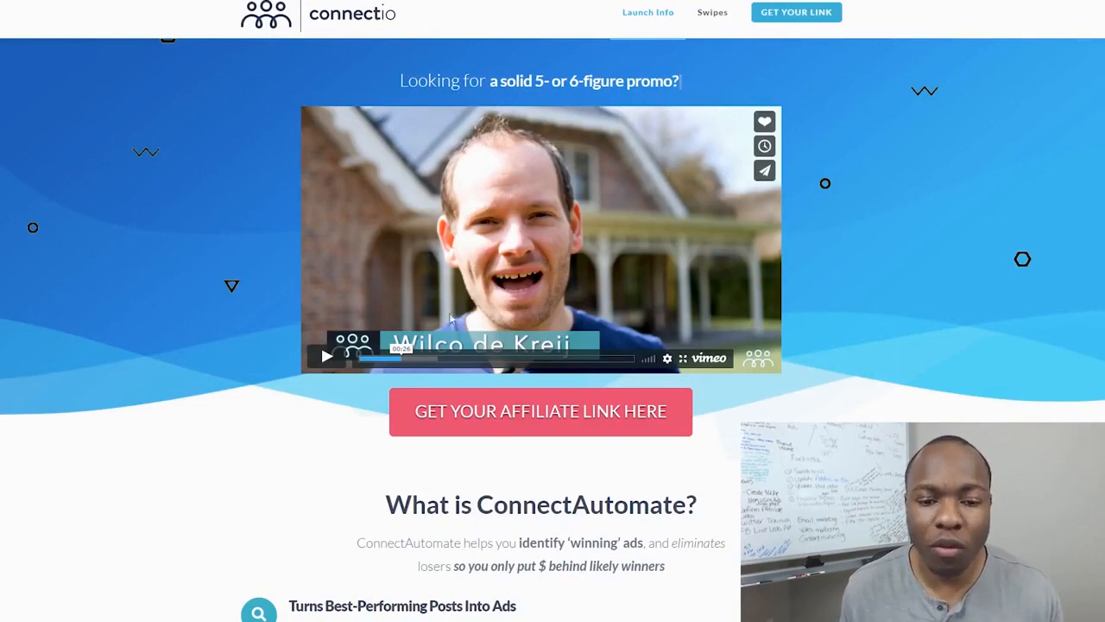
# Select Link, Videos and Offer as post types and set 2 posts promoted at once.
pyautogui.scroll(-3)
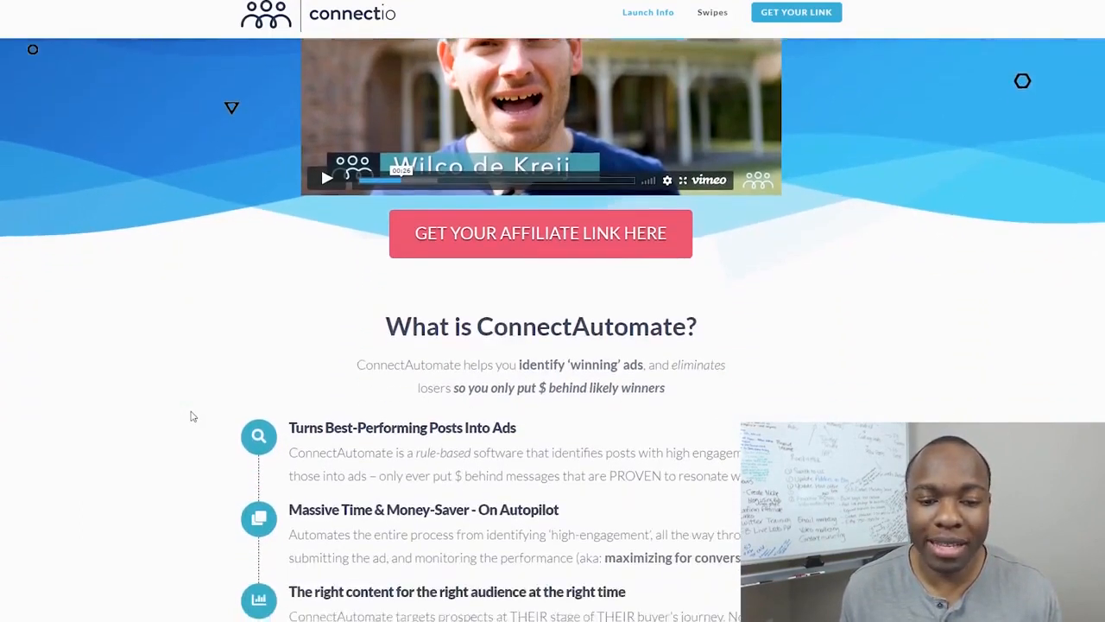
pyautogui.scroll(-3)
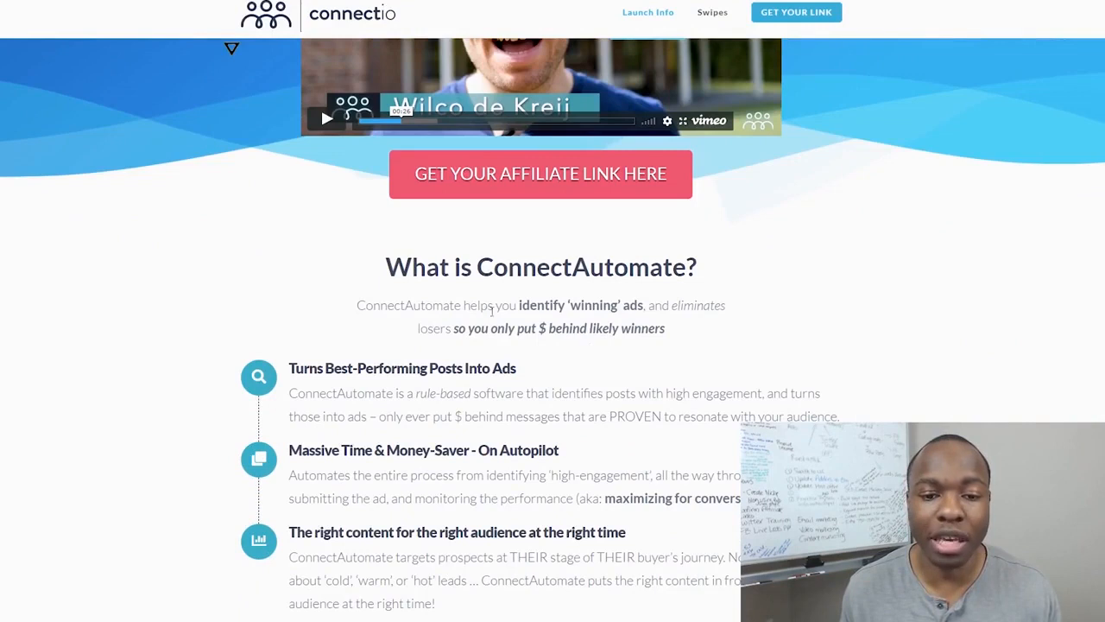
pyautogui.scroll(-3)
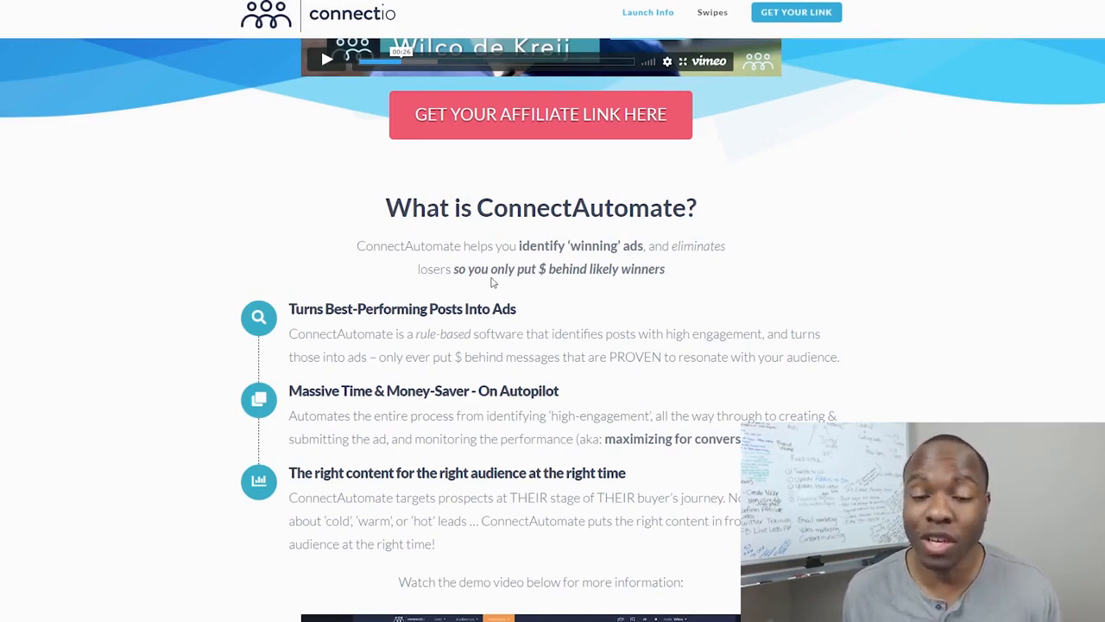
pyautogui.scroll(-3)
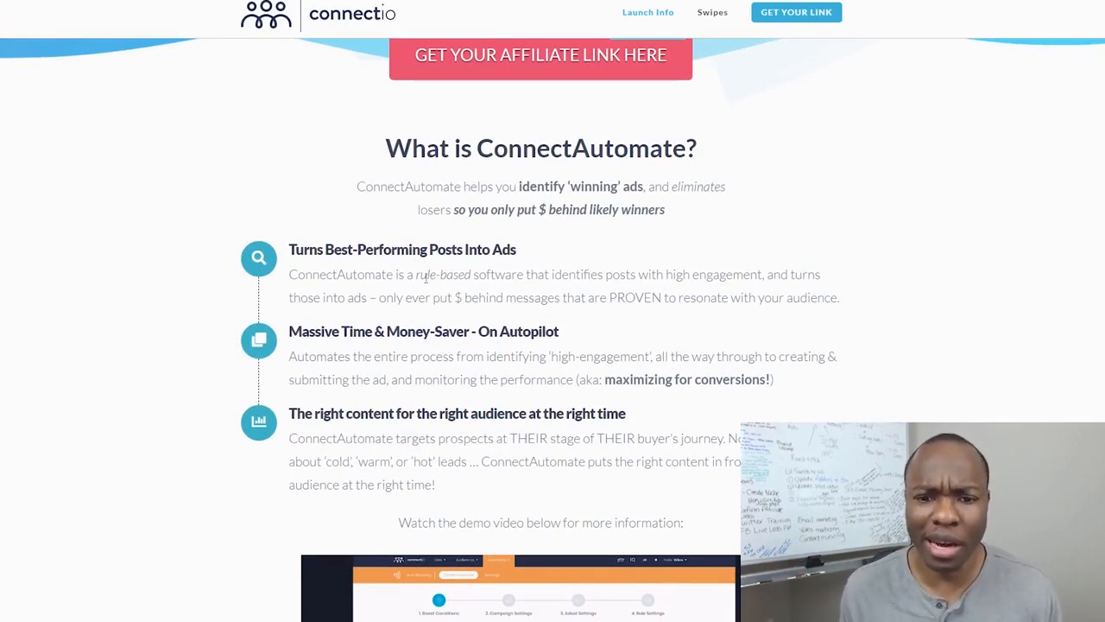
pyautogui.scroll(-3)
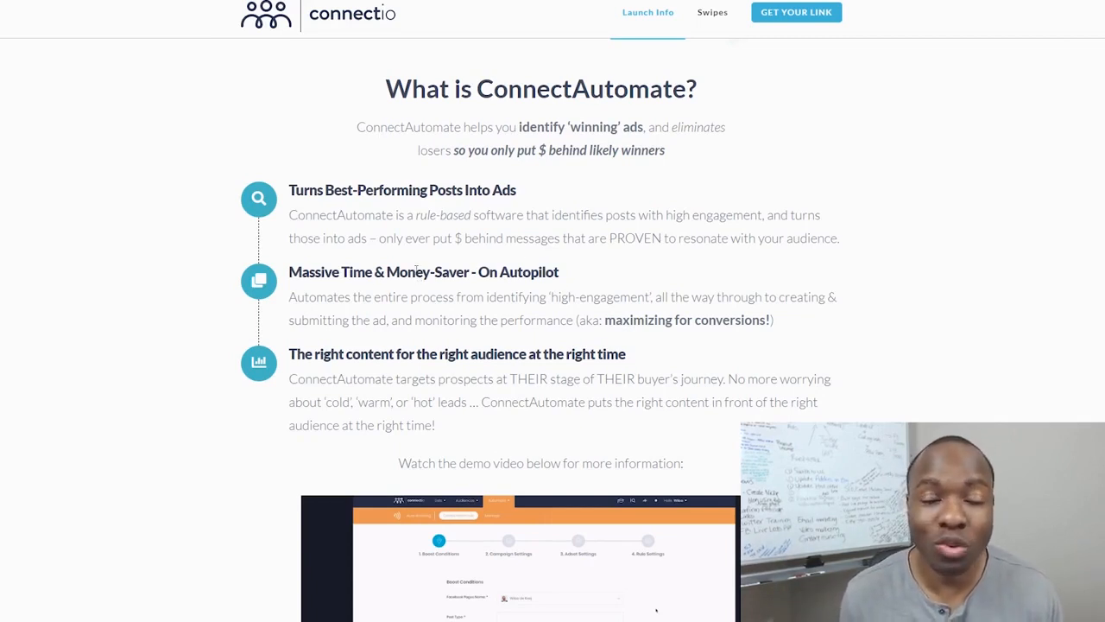
pyautogui.scroll(-3)
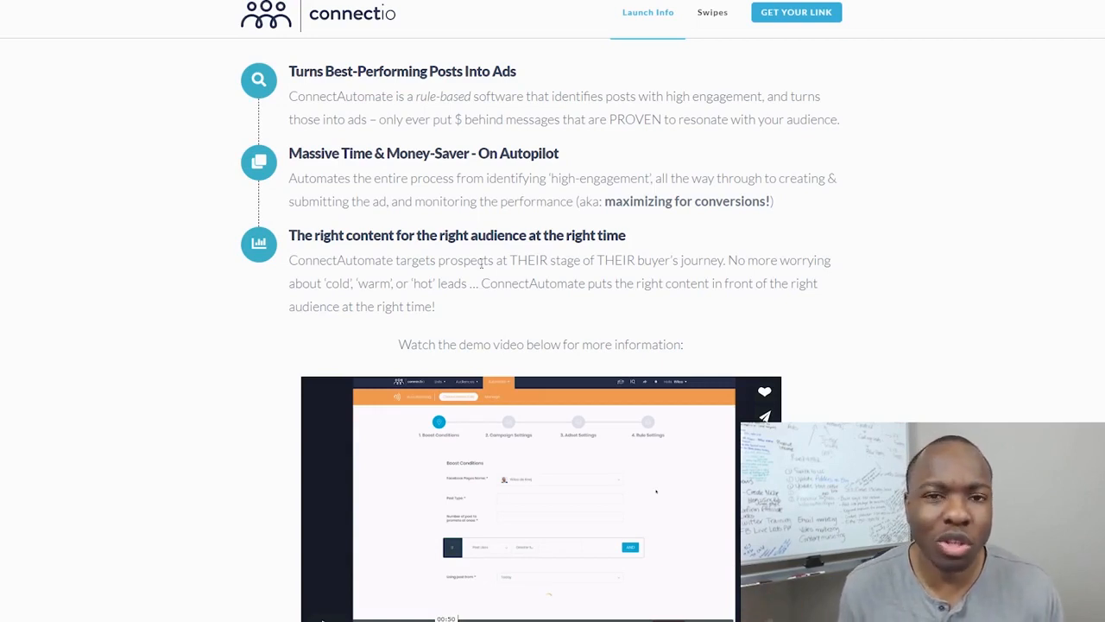
pyautogui.scroll(-3)
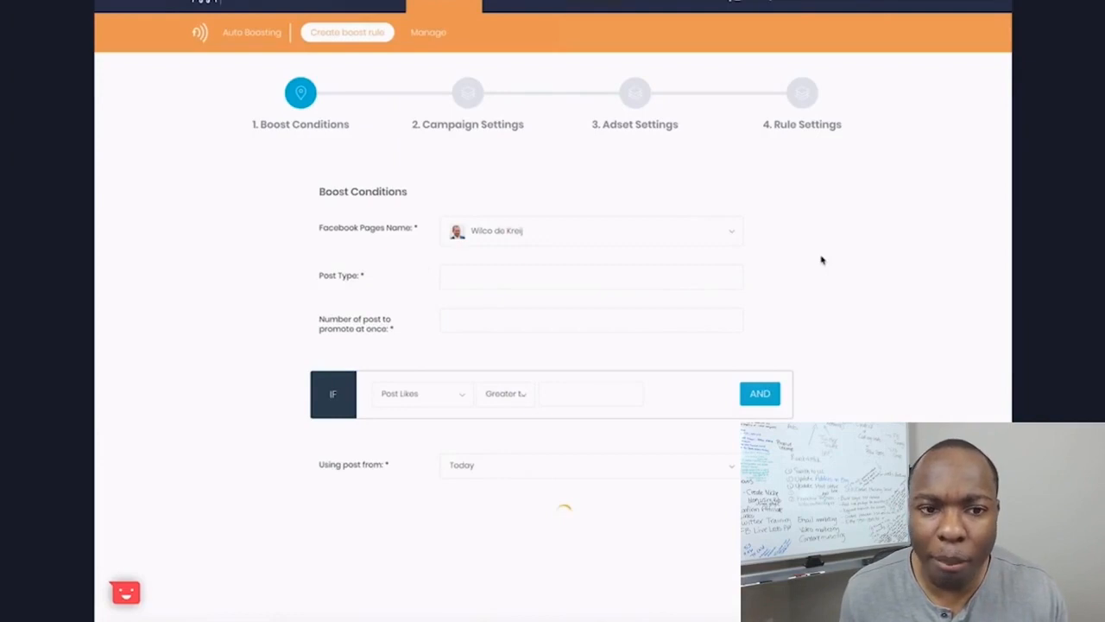
pyautogui.moveTo(285, 99)
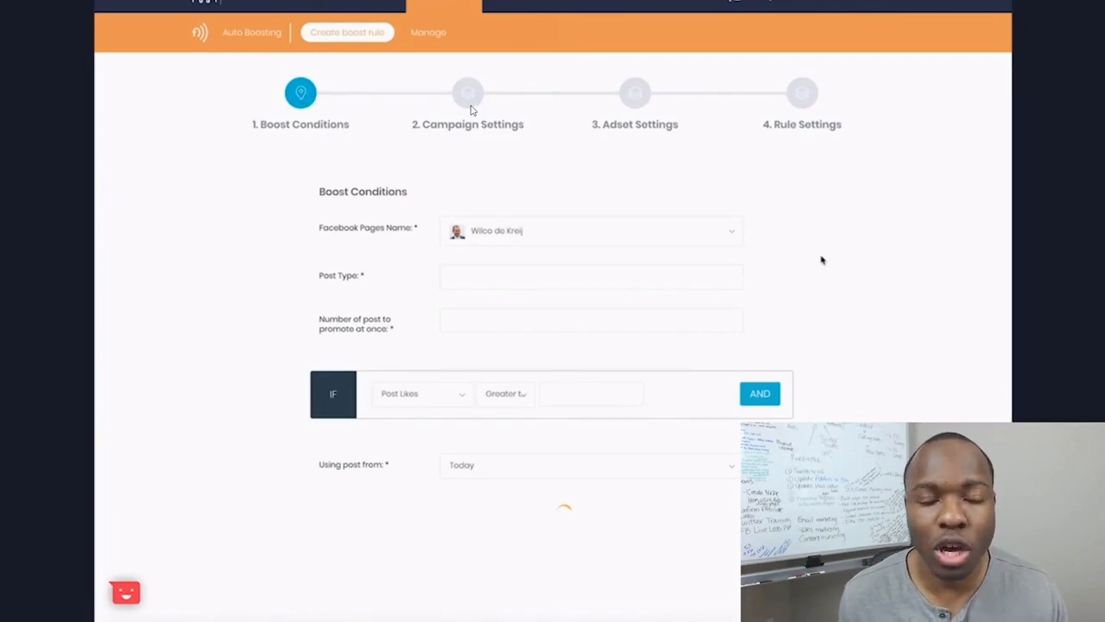
pyautogui.moveTo(351, 272)
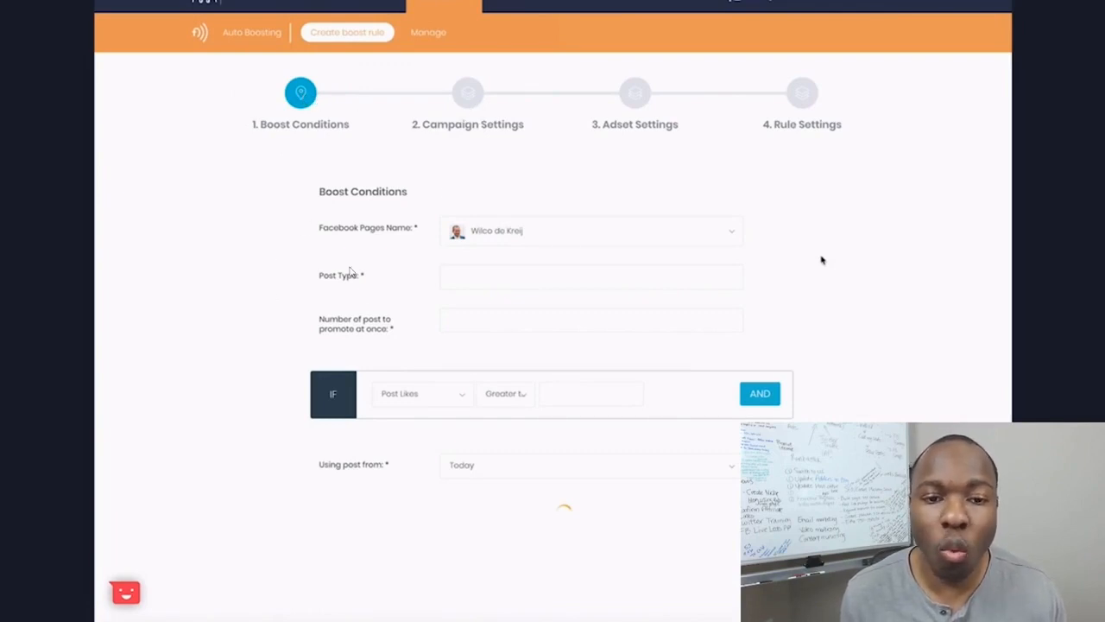
pyautogui.moveTo(510, 255)
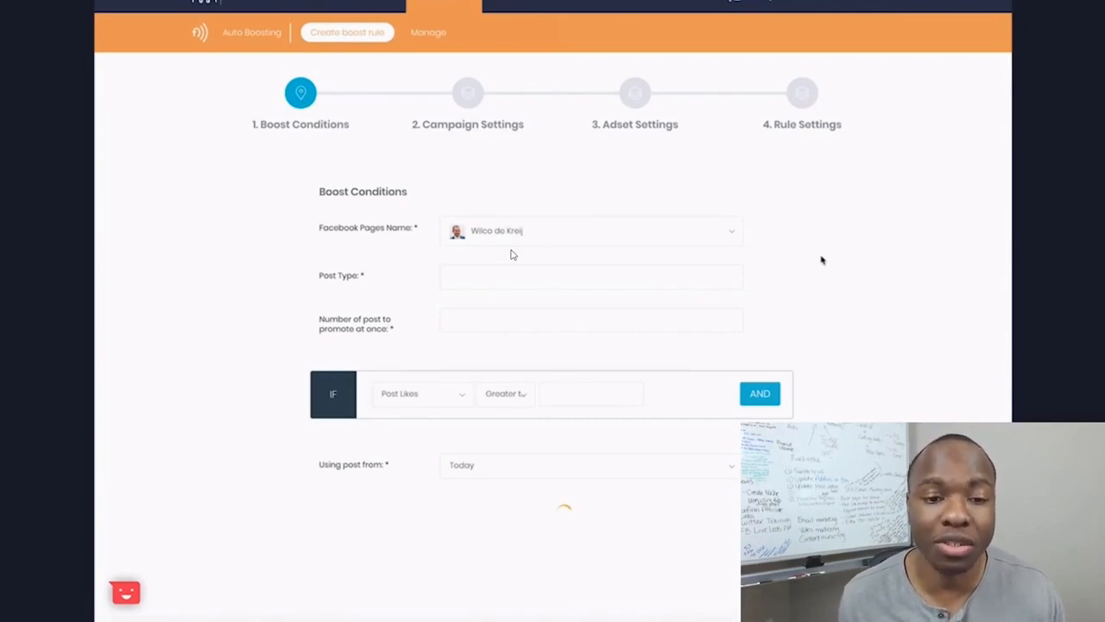
pyautogui.moveTo(481, 238)
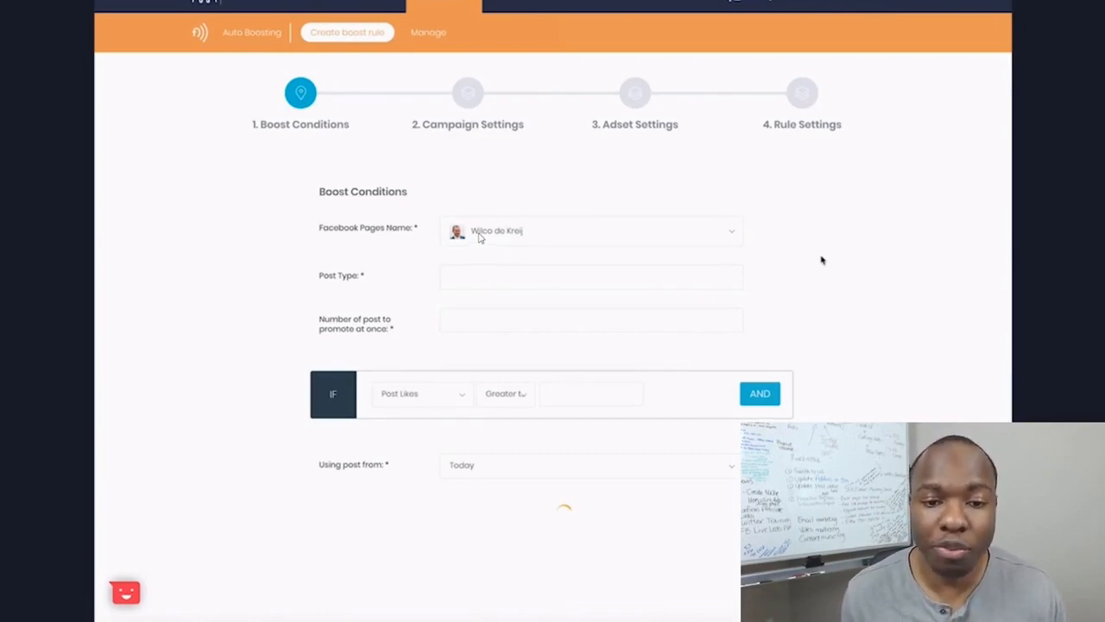
pyautogui.moveTo(464, 274)
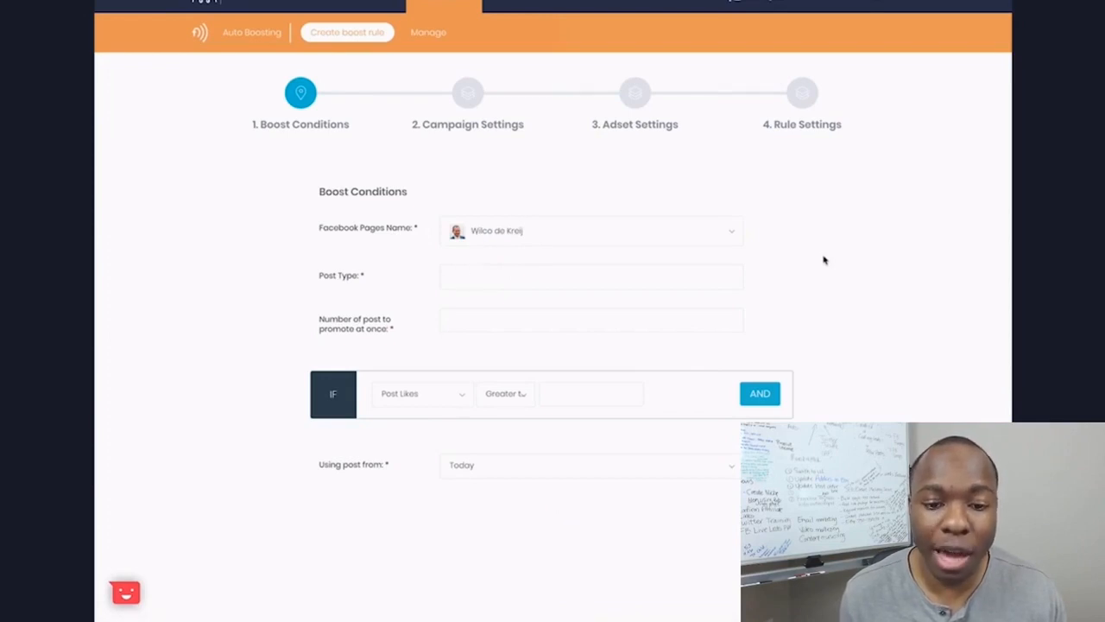
pyautogui.click(591, 275)
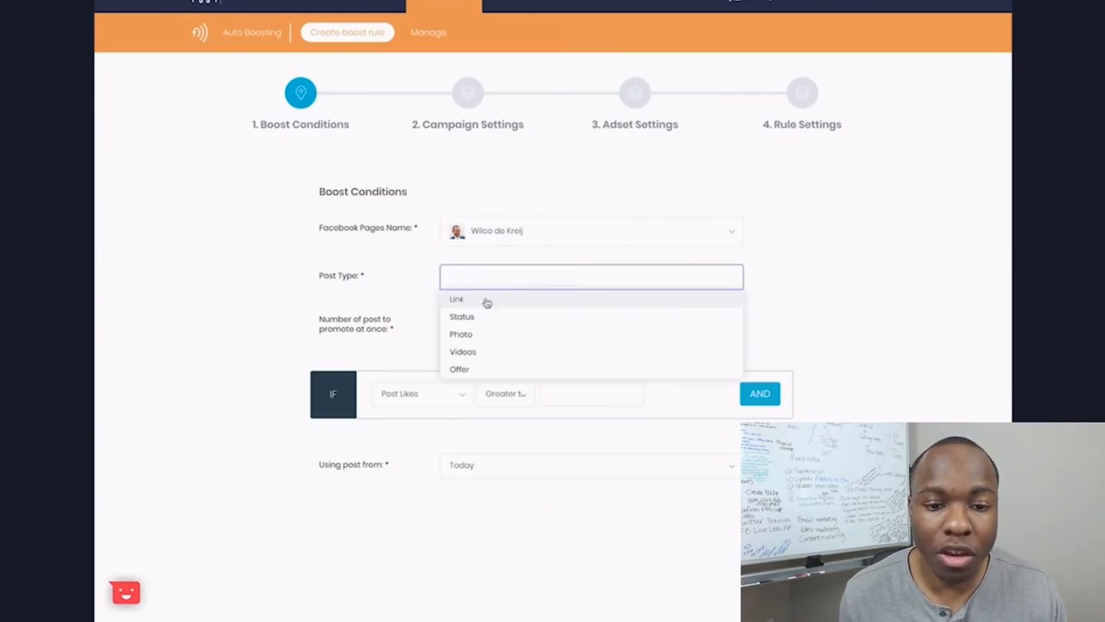
pyautogui.moveTo(469, 342)
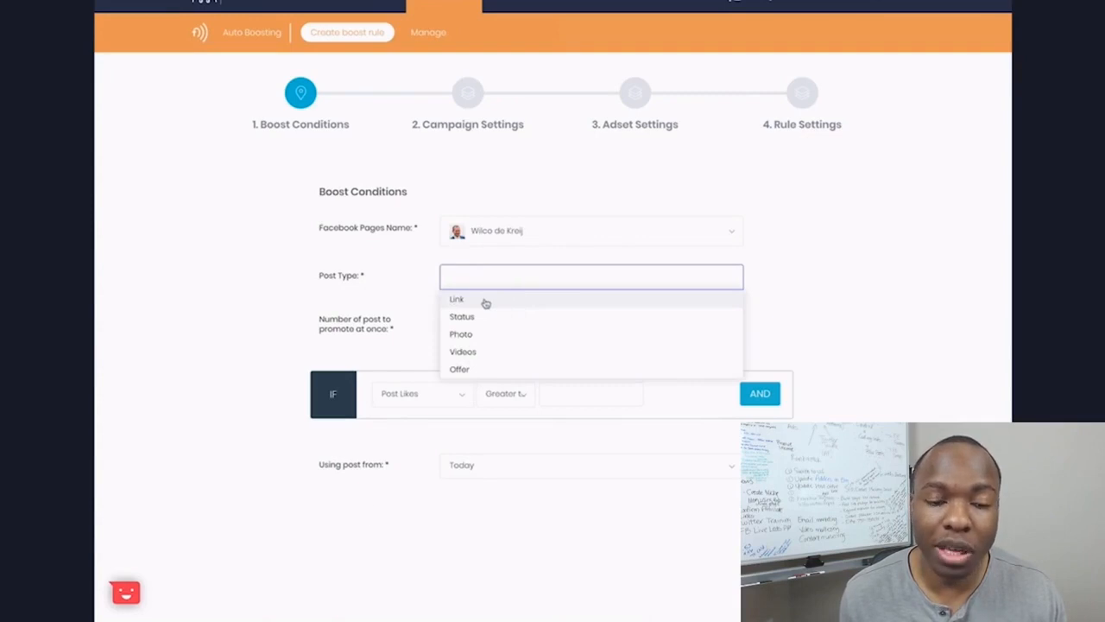
pyautogui.click(456, 299)
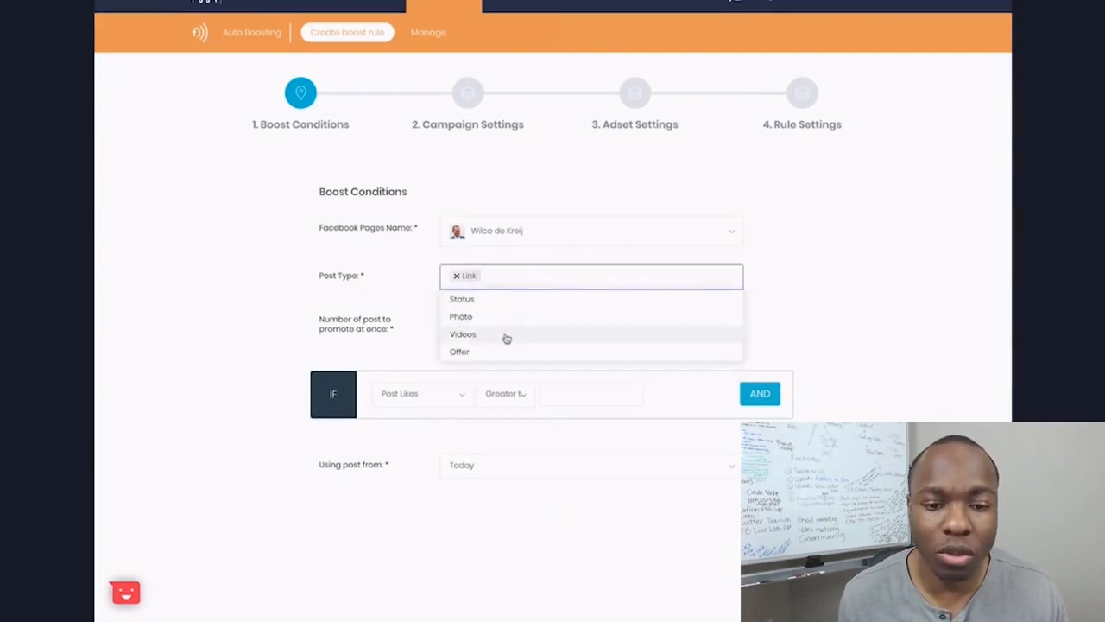
pyautogui.click(463, 334)
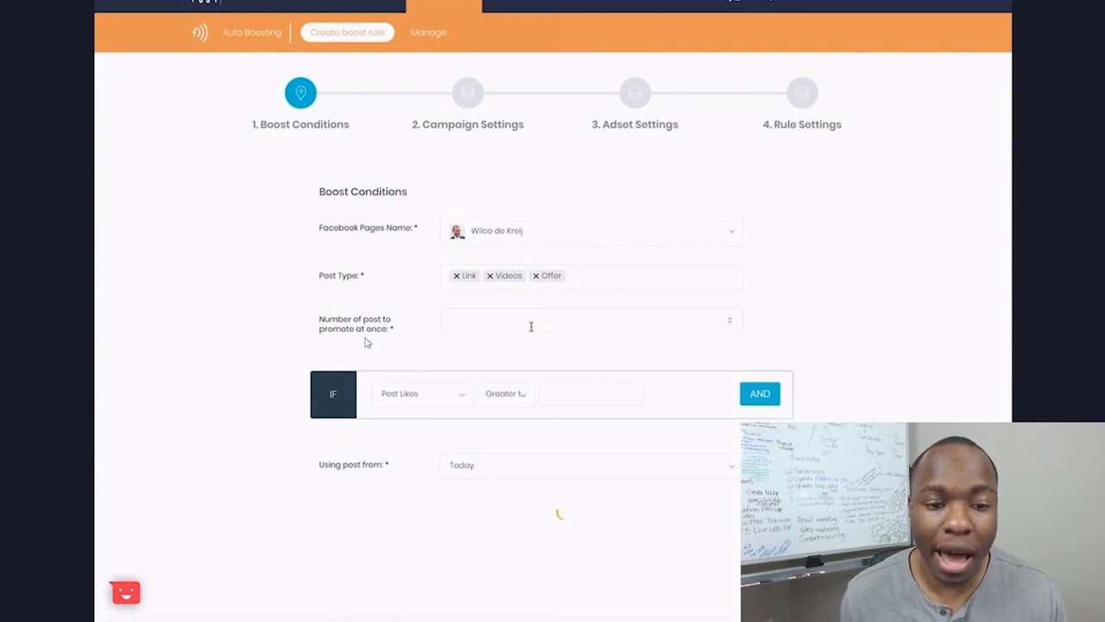
pyautogui.moveTo(441, 333)
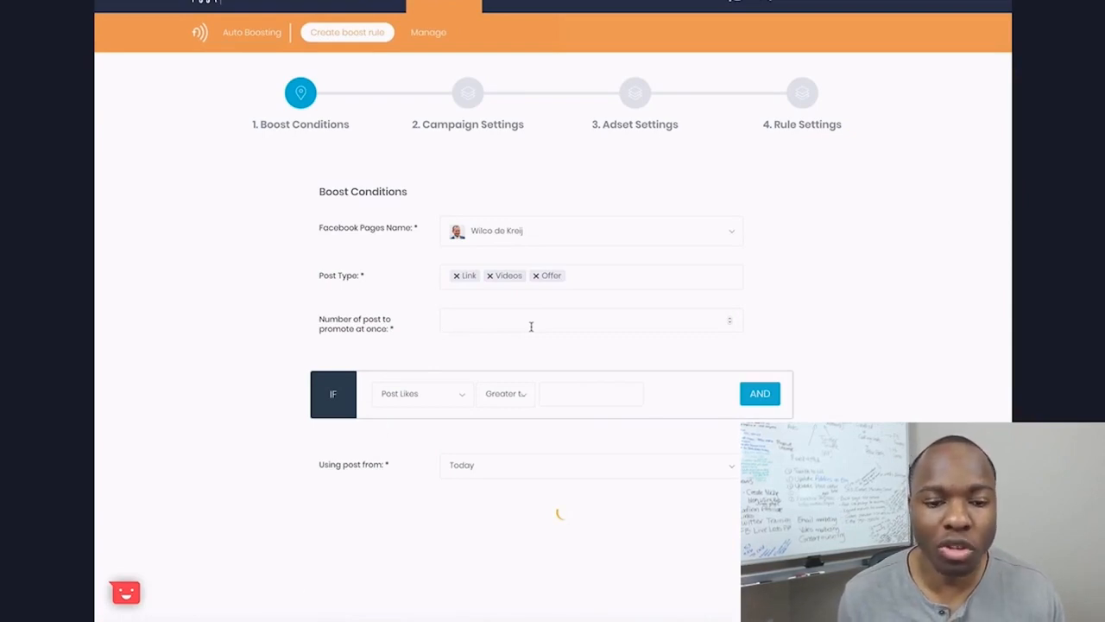
pyautogui.write('2')
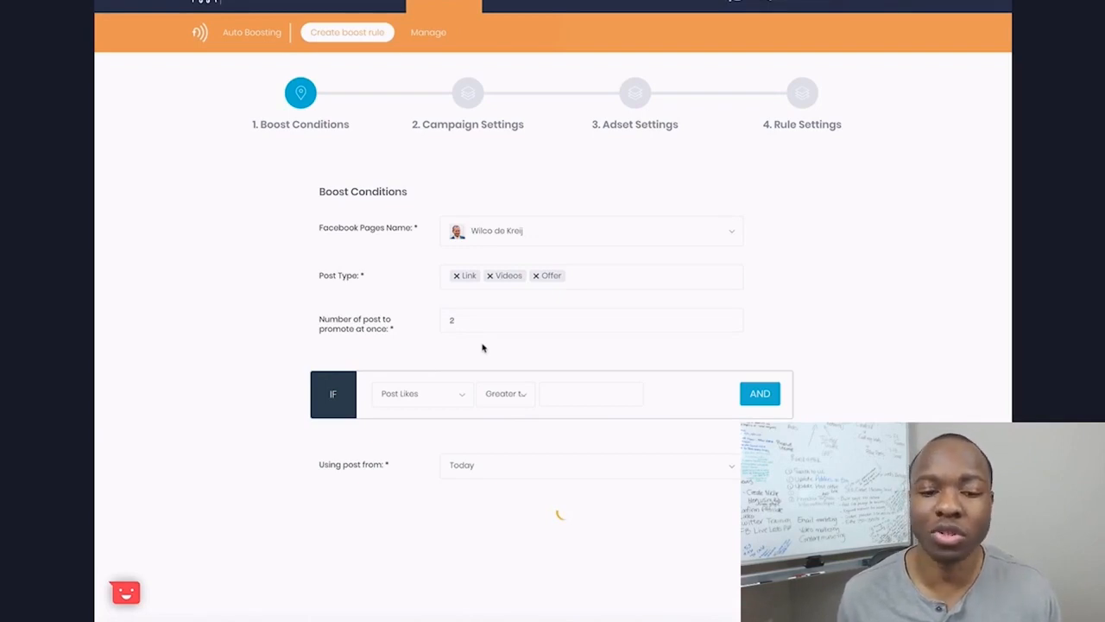
# Require post likes above 50 using posts from the last 30 days, then continue.
pyautogui.click(588, 393)
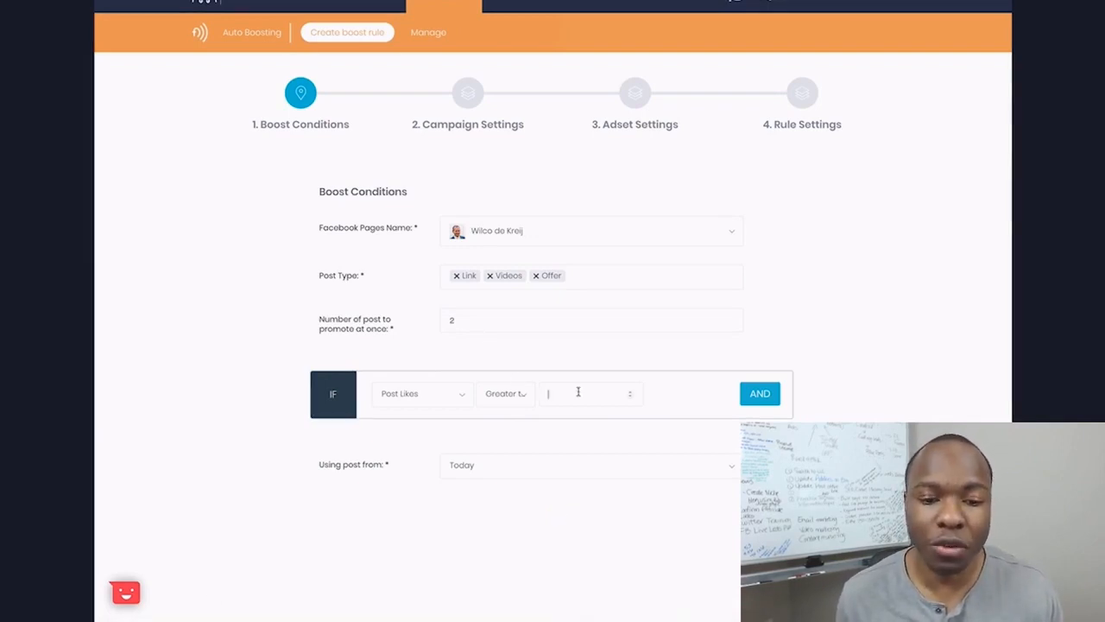
pyautogui.click(589, 464)
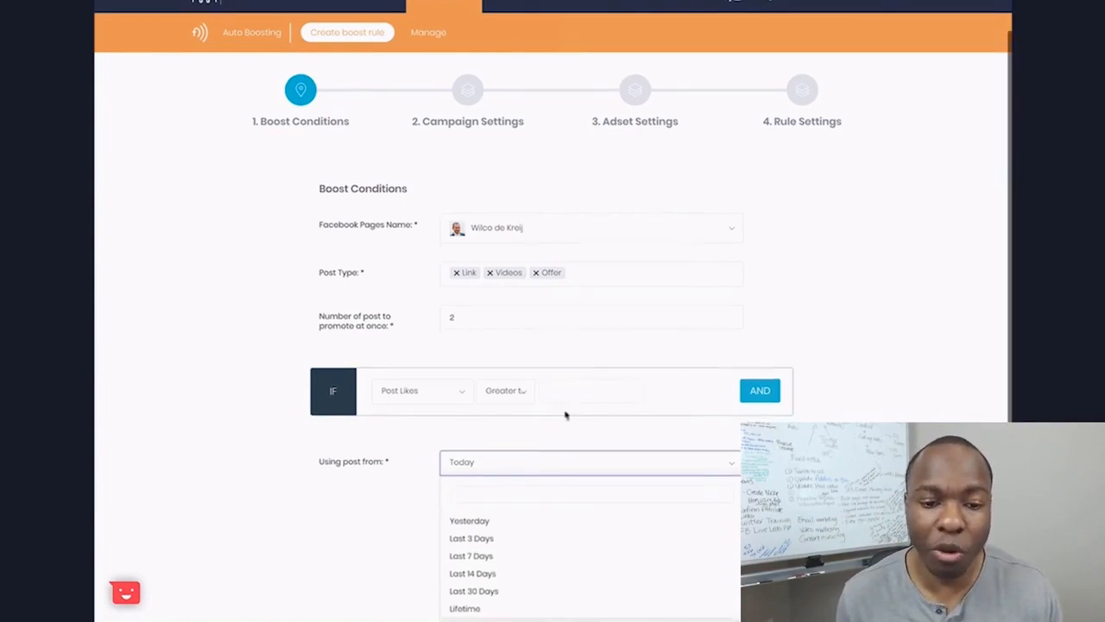
pyautogui.click(592, 390)
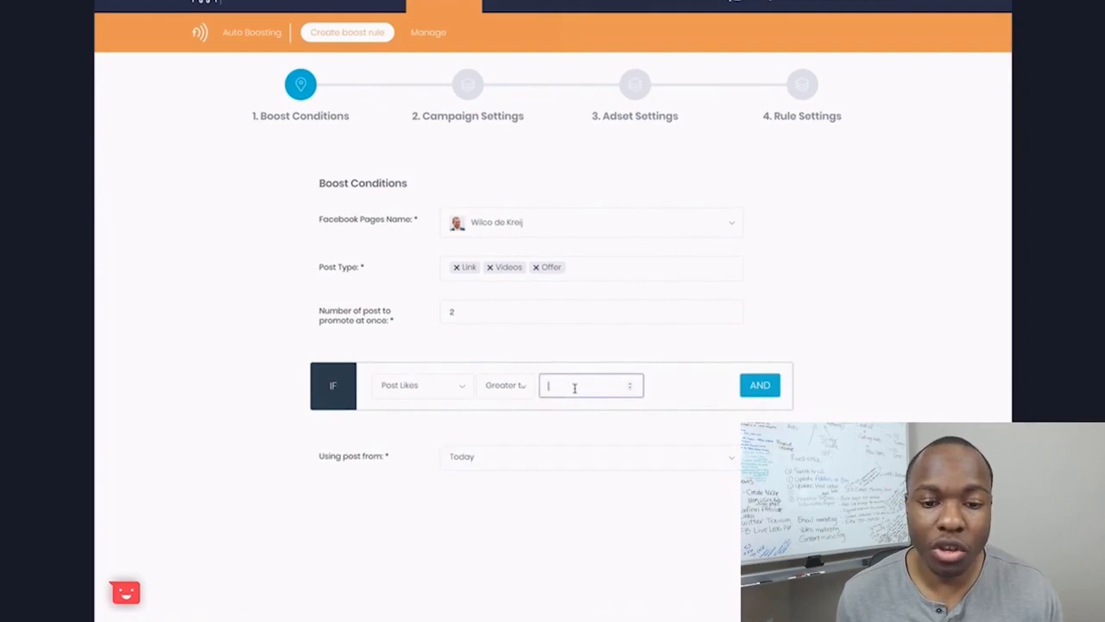
pyautogui.write('50')
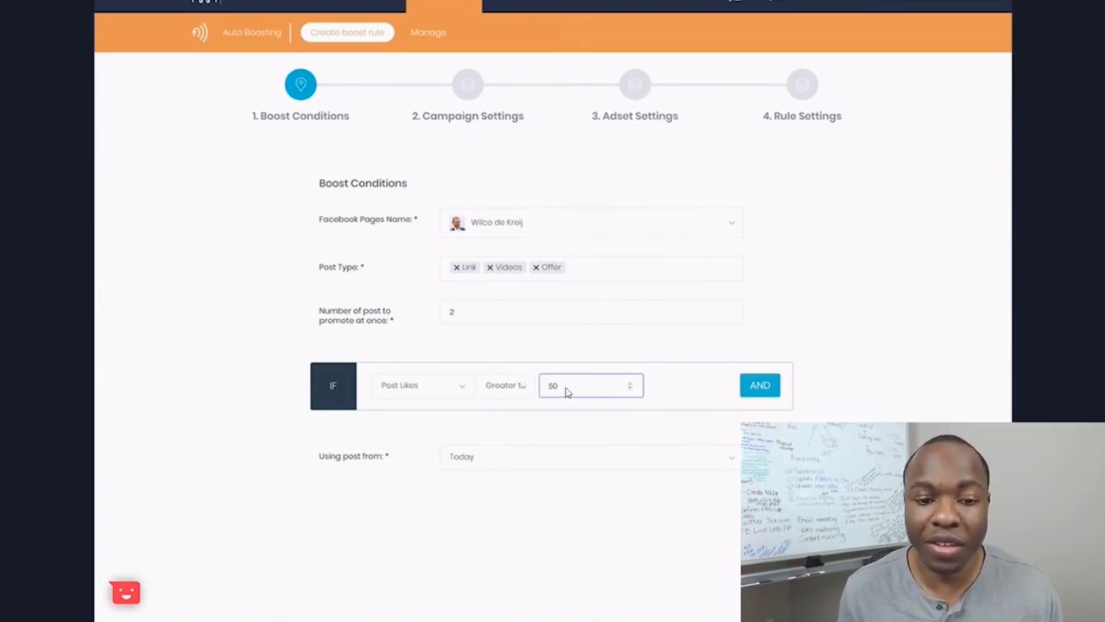
pyautogui.moveTo(581, 391)
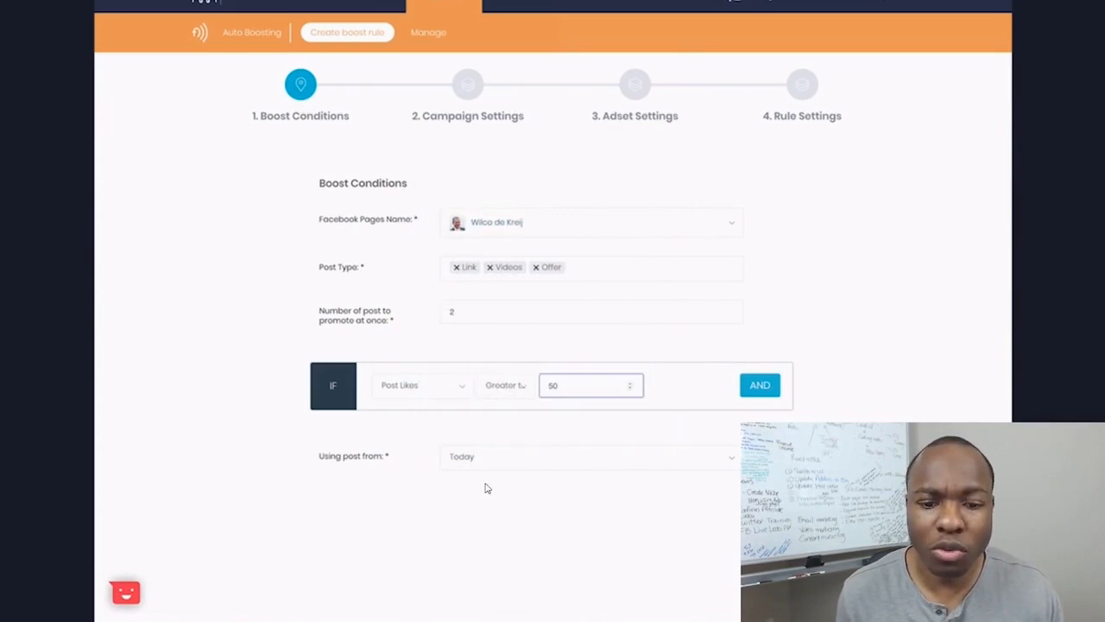
pyautogui.moveTo(536, 428)
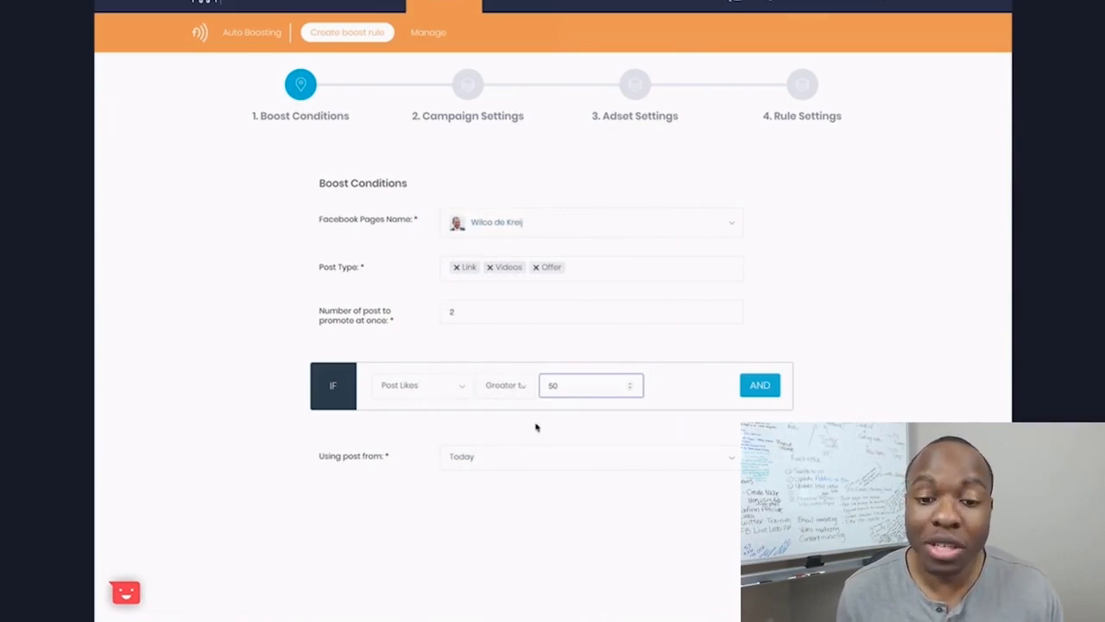
pyautogui.click(590, 456)
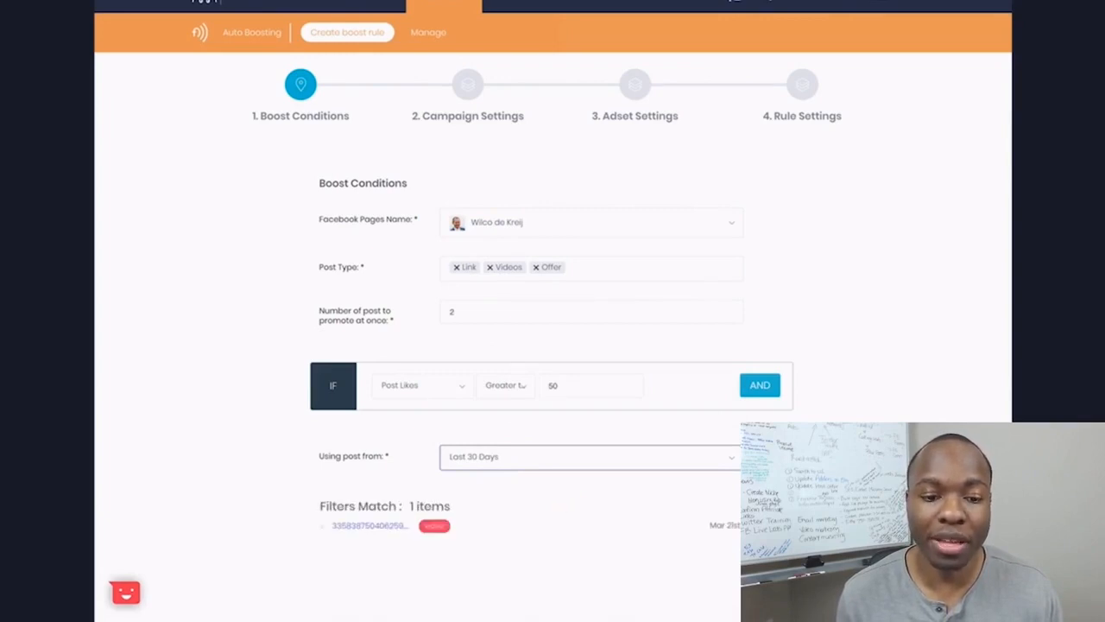
pyautogui.moveTo(718, 404)
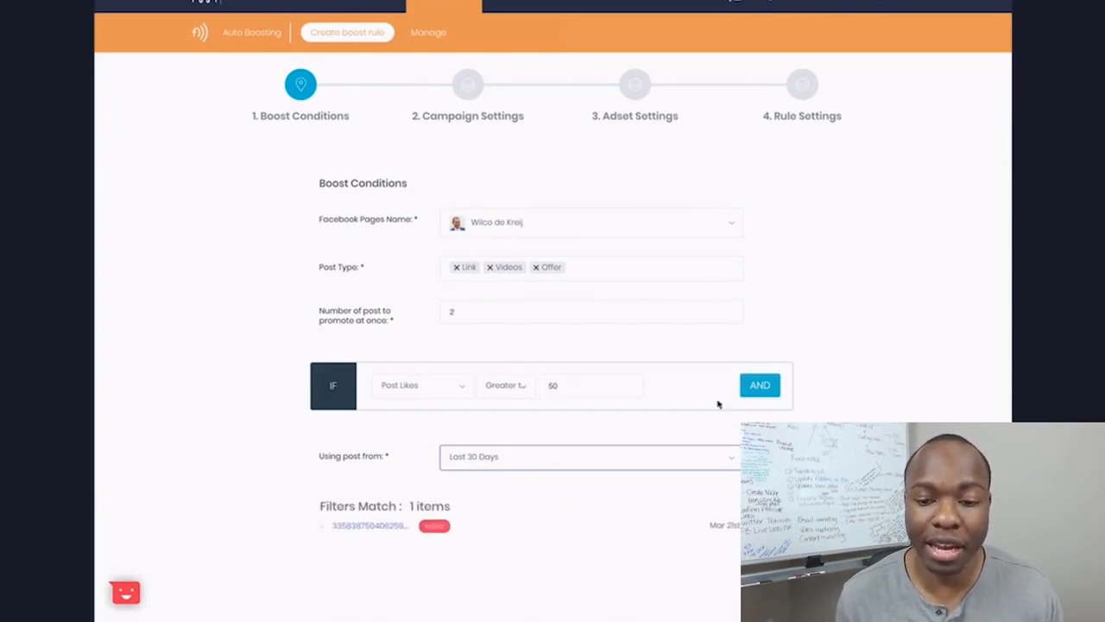
pyautogui.click(421, 385)
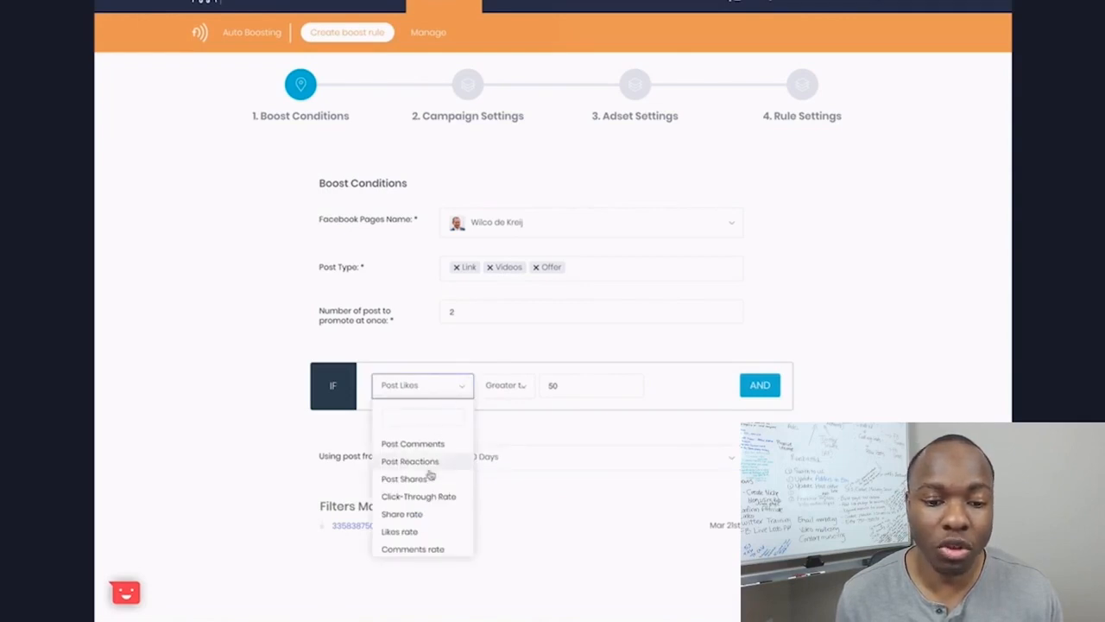
pyautogui.moveTo(413, 391)
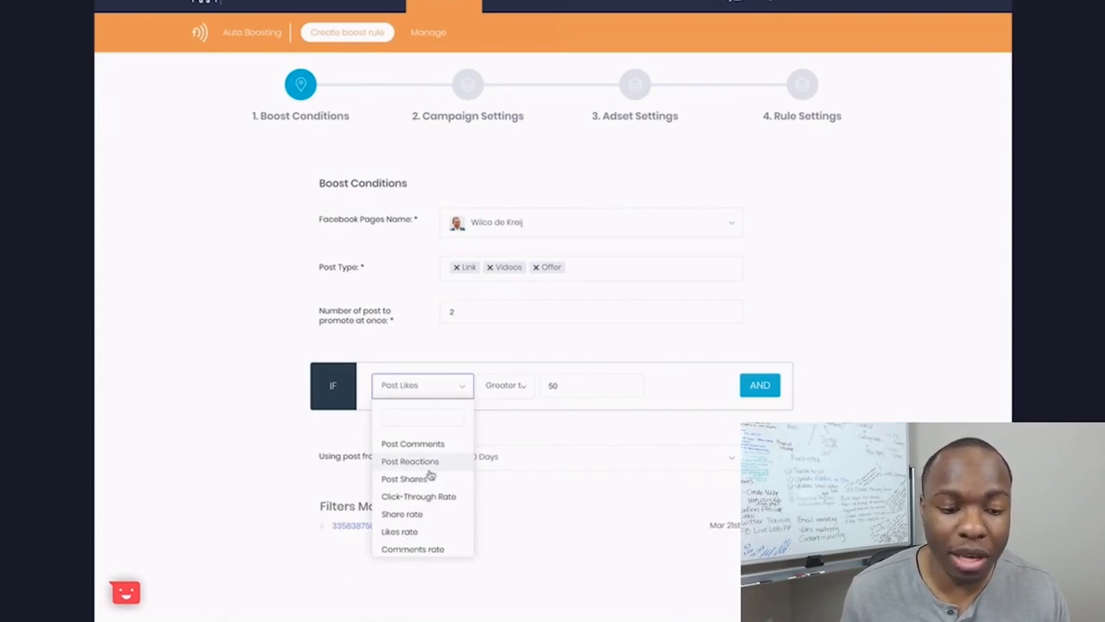
pyautogui.click(401, 514)
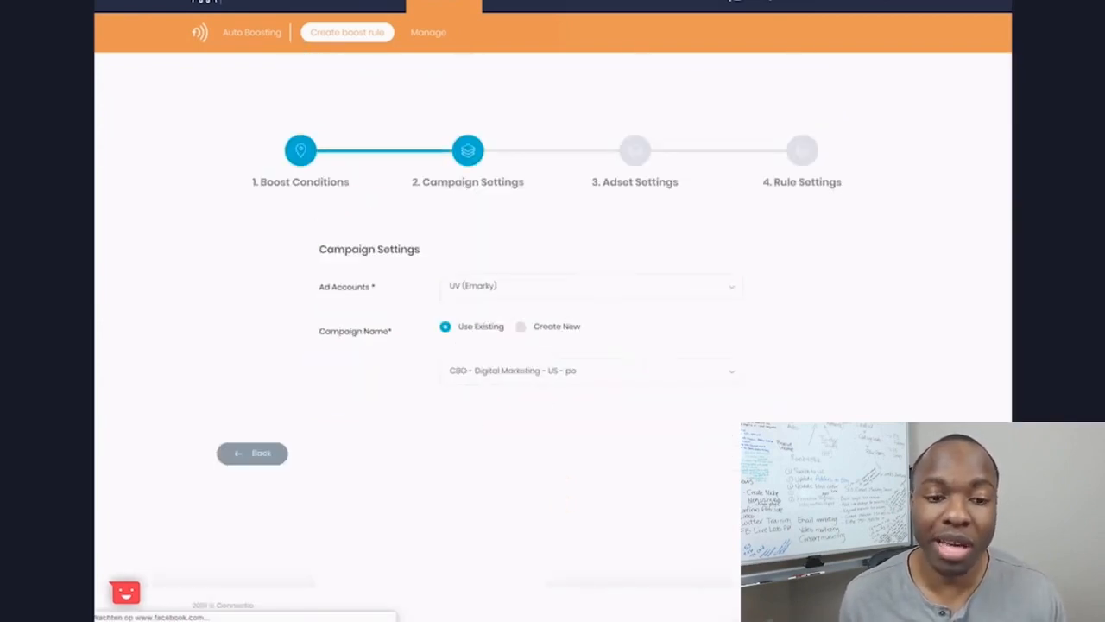
# Create a new campaign named 'Content Campaign' with the CONVERSIONS objective.
pyautogui.click(520, 326)
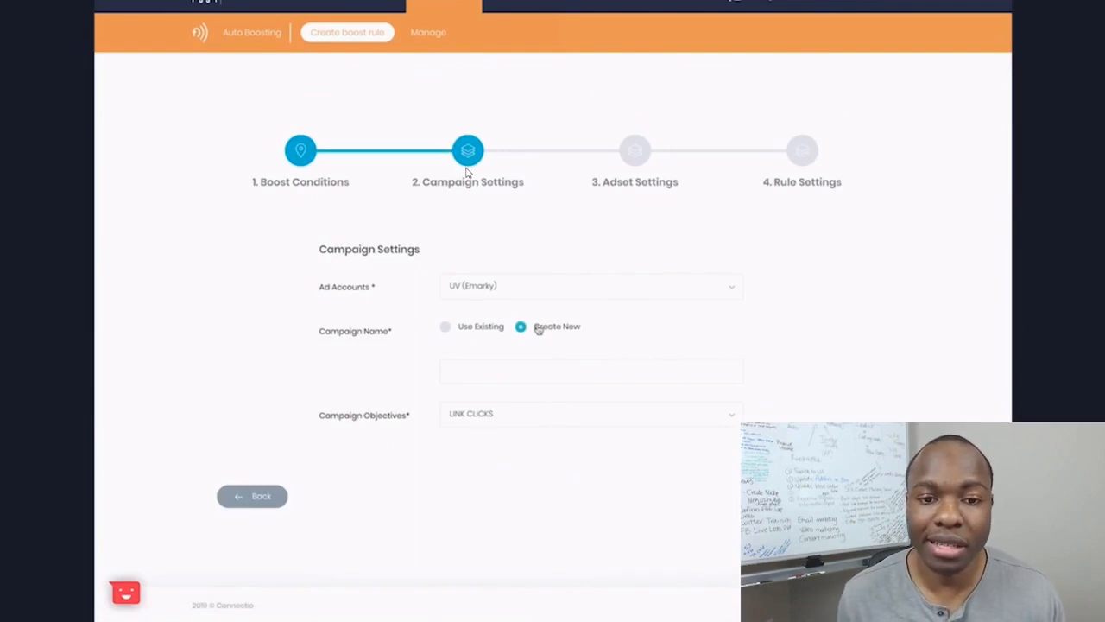
pyautogui.moveTo(460, 294)
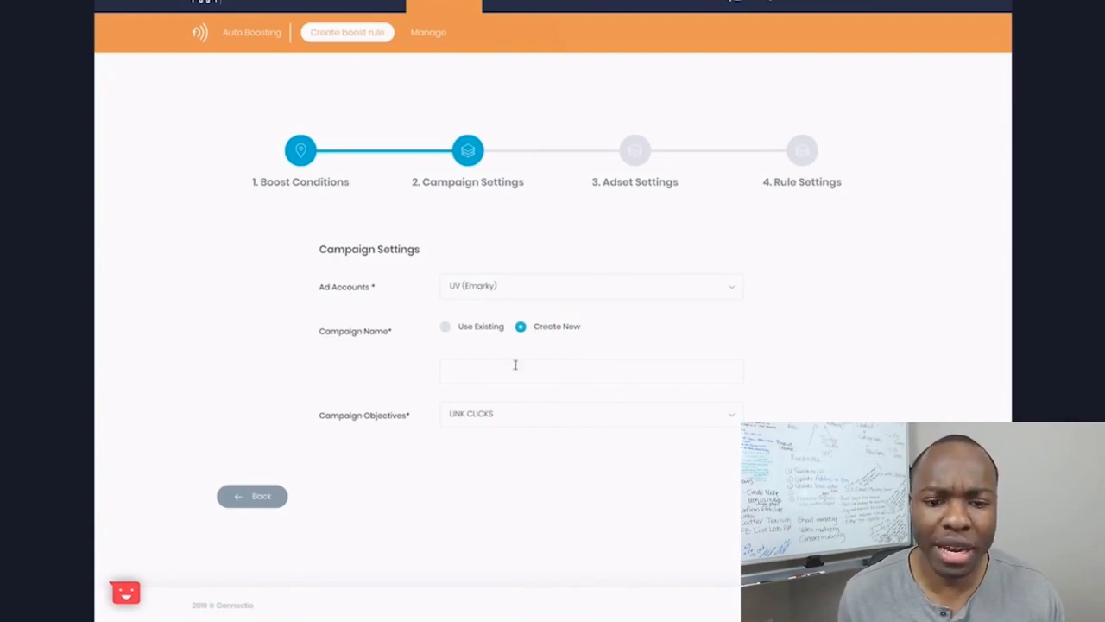
pyautogui.write('Content Ca')
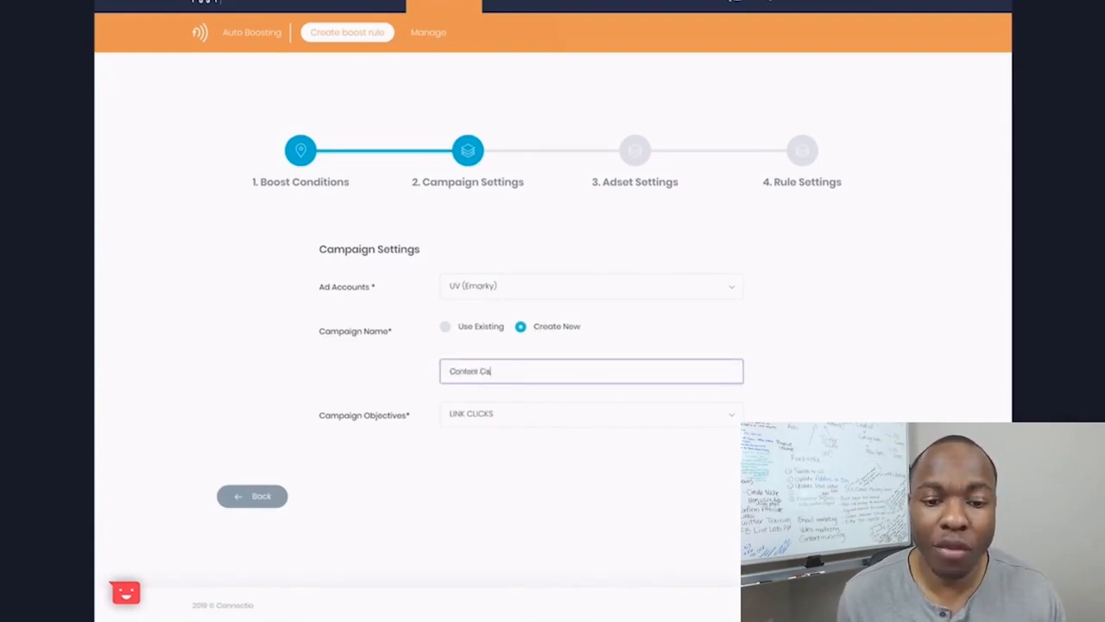
pyautogui.click(591, 413)
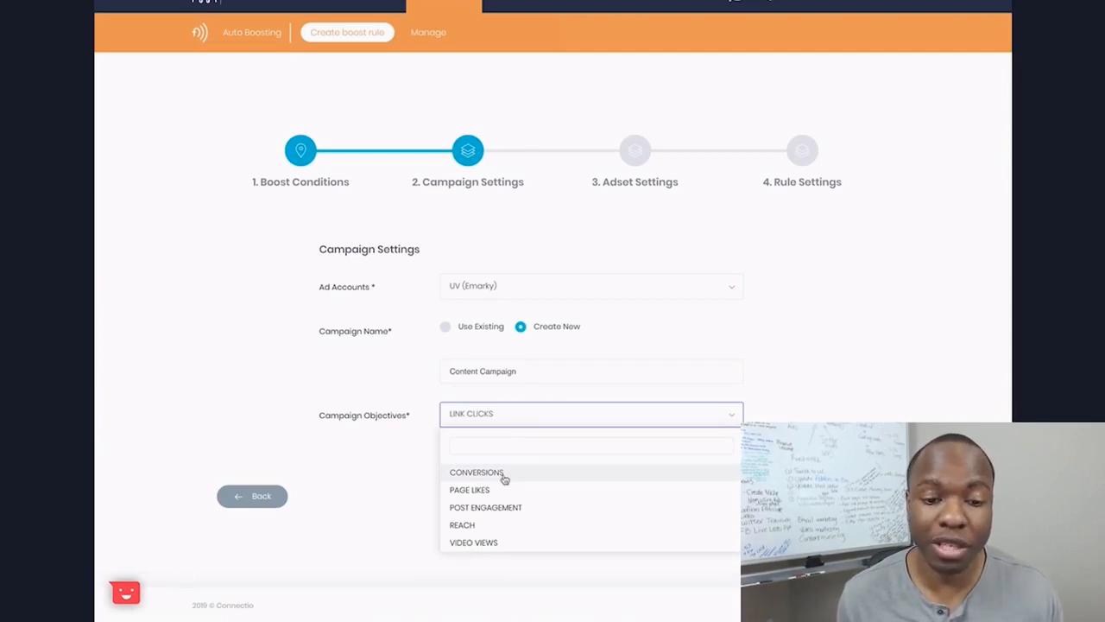
pyautogui.click(476, 472)
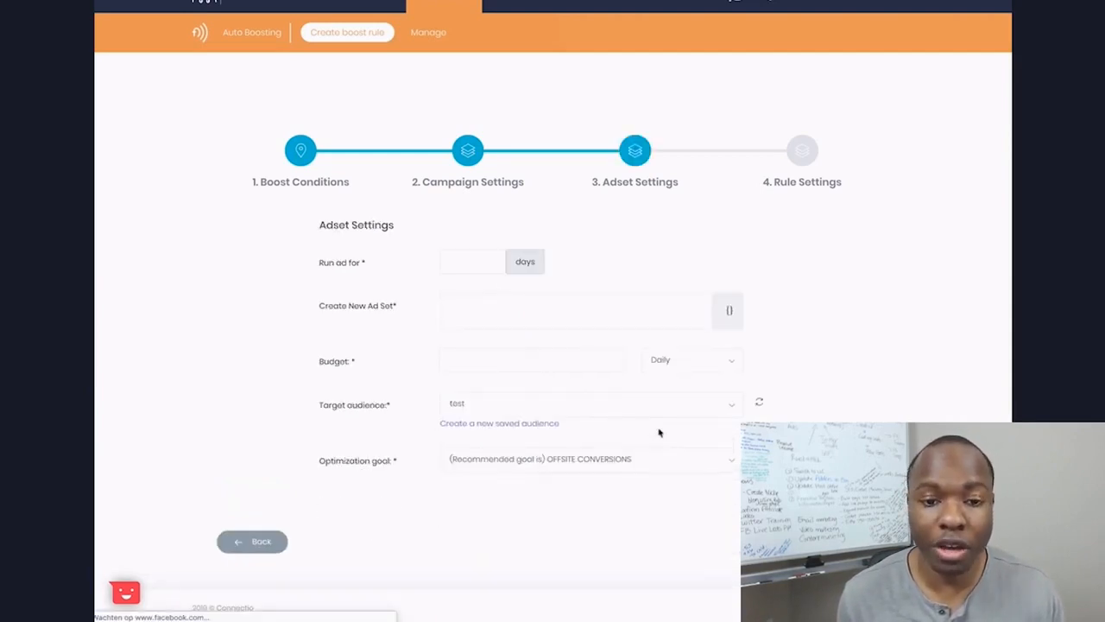
pyautogui.moveTo(456, 485)
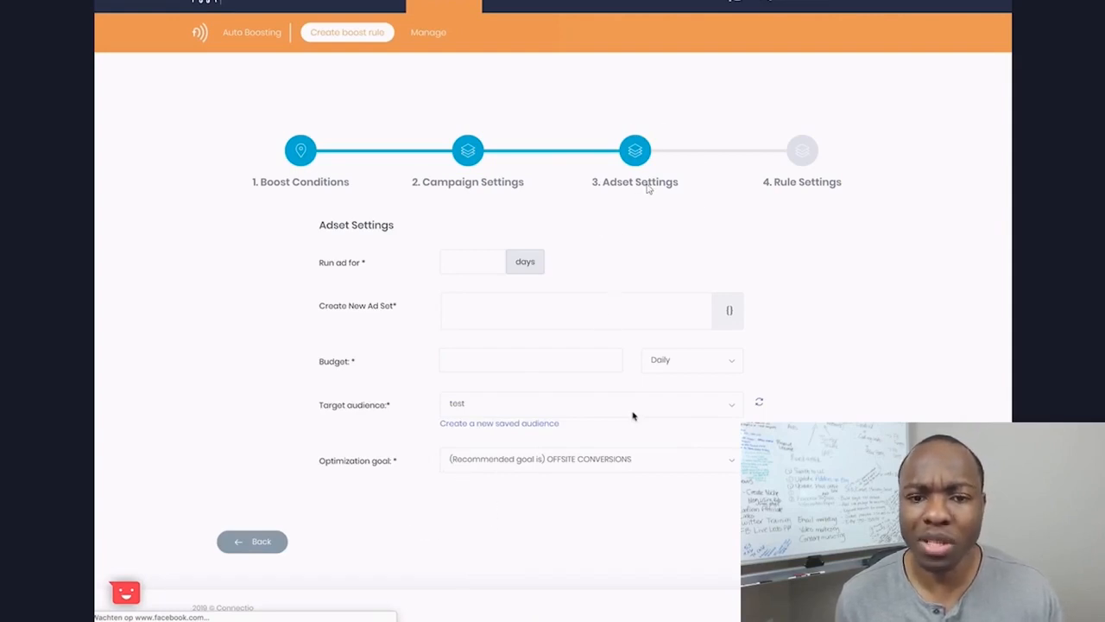
pyautogui.moveTo(630, 217)
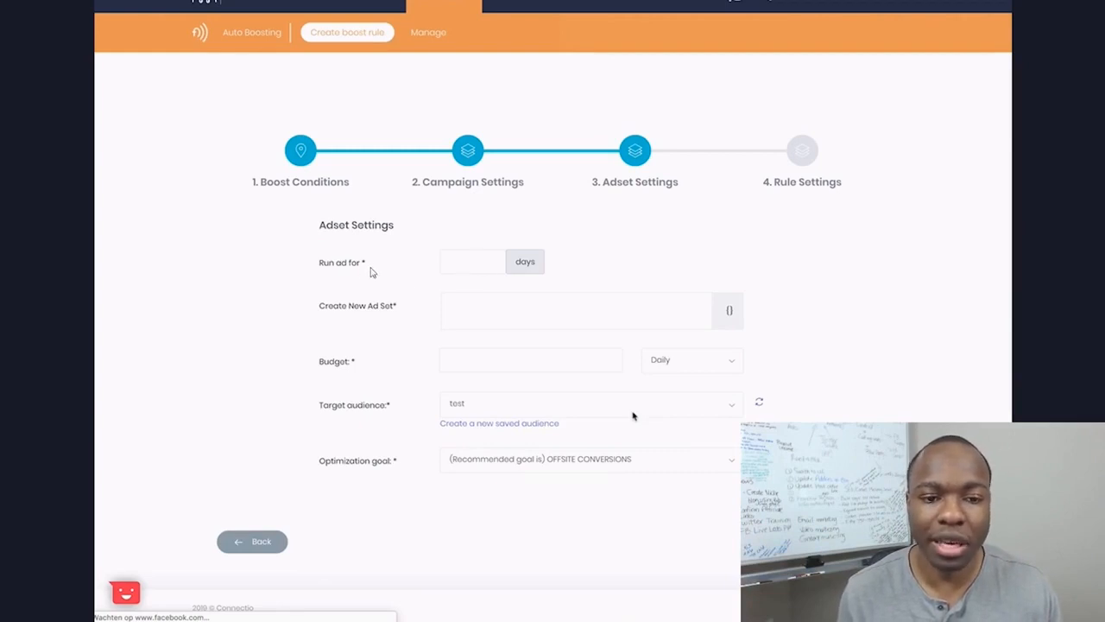
pyautogui.moveTo(447, 328)
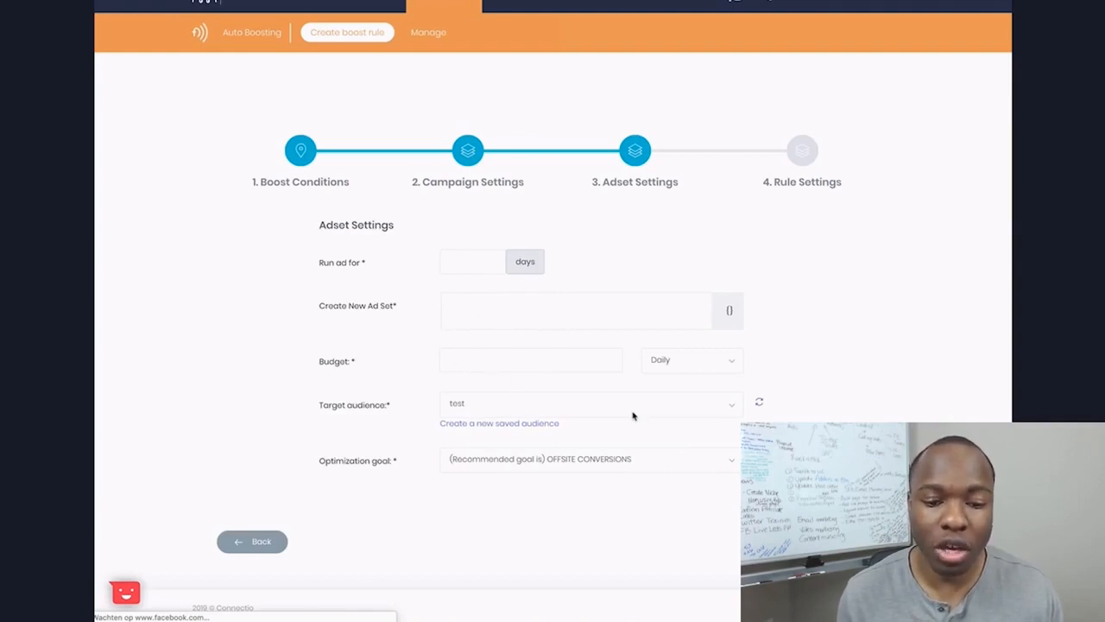
# Name the ad set 'Content idea' plus the Post Name tag, keep audience test, continue.
pyautogui.write('Content idea')
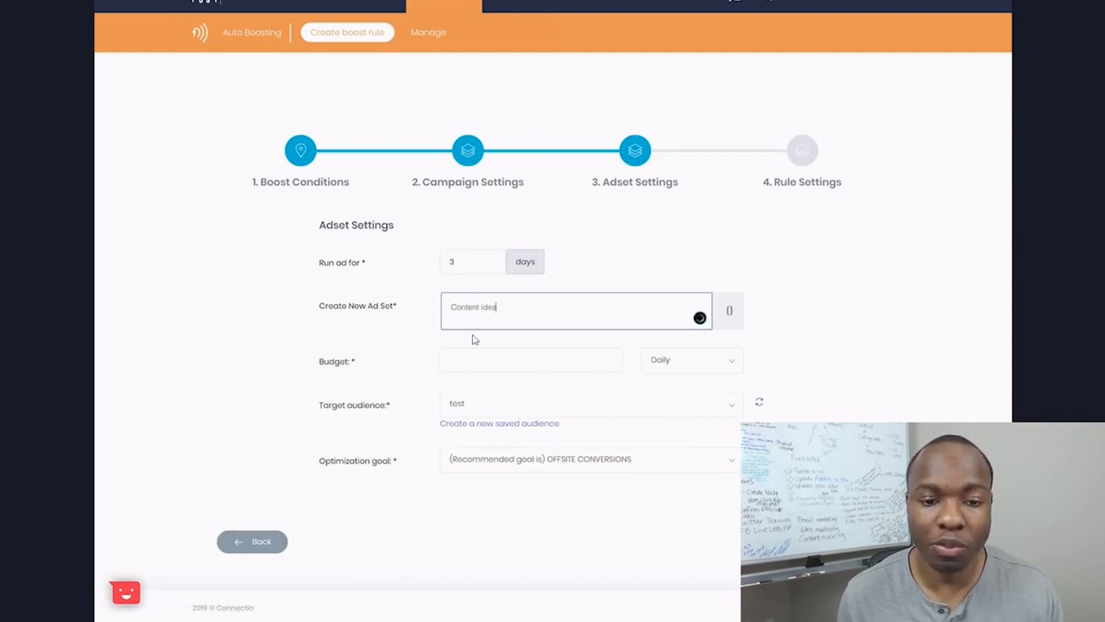
pyautogui.click(729, 310)
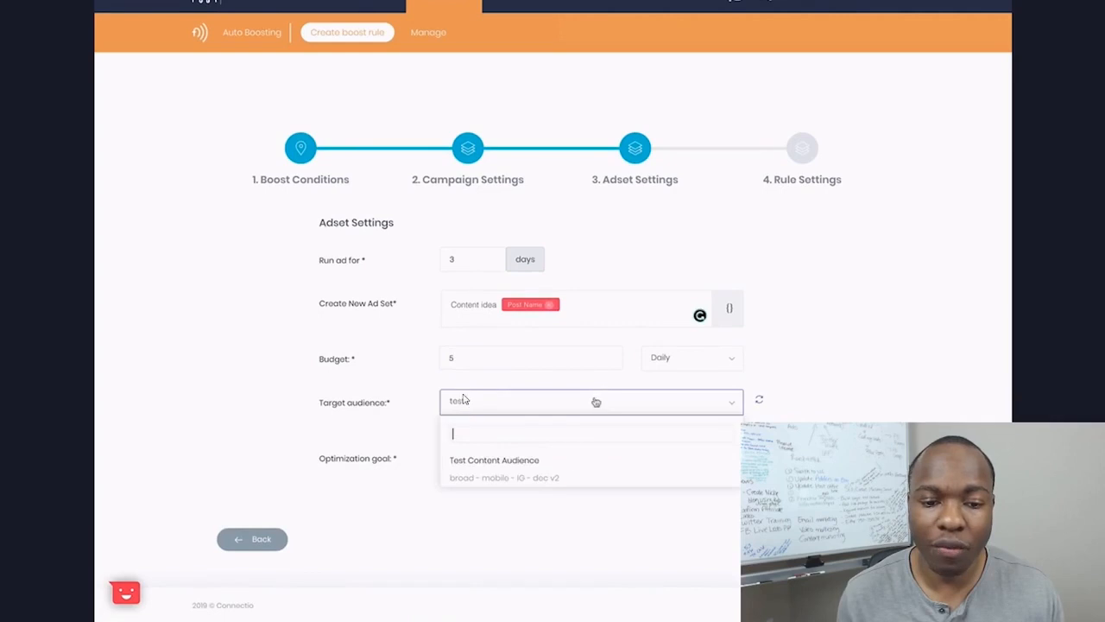
pyautogui.click(494, 460)
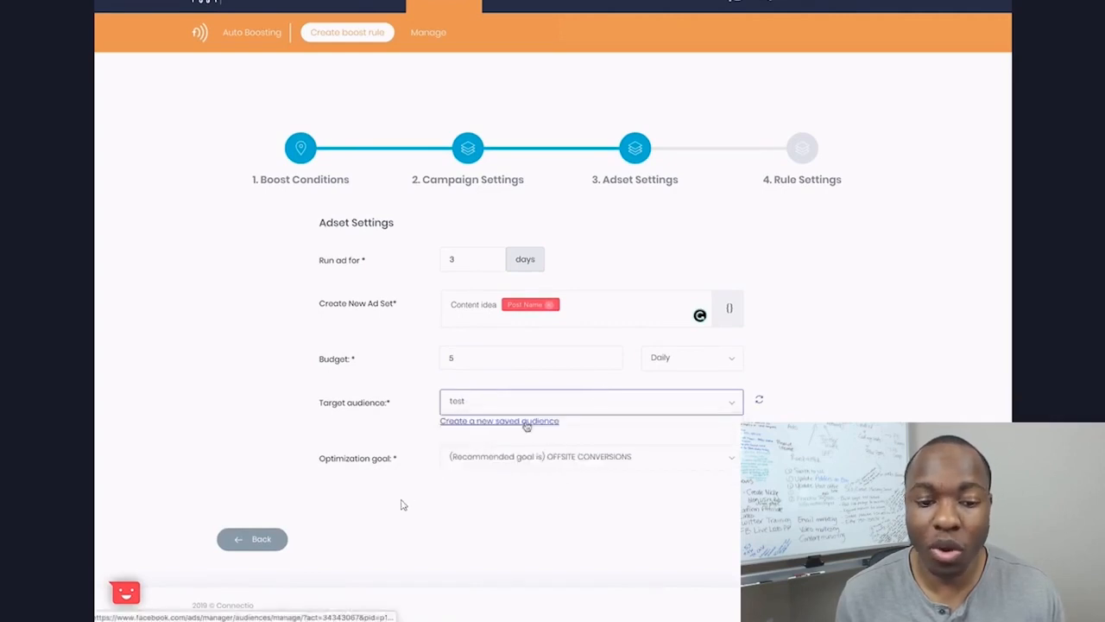
pyautogui.click(591, 456)
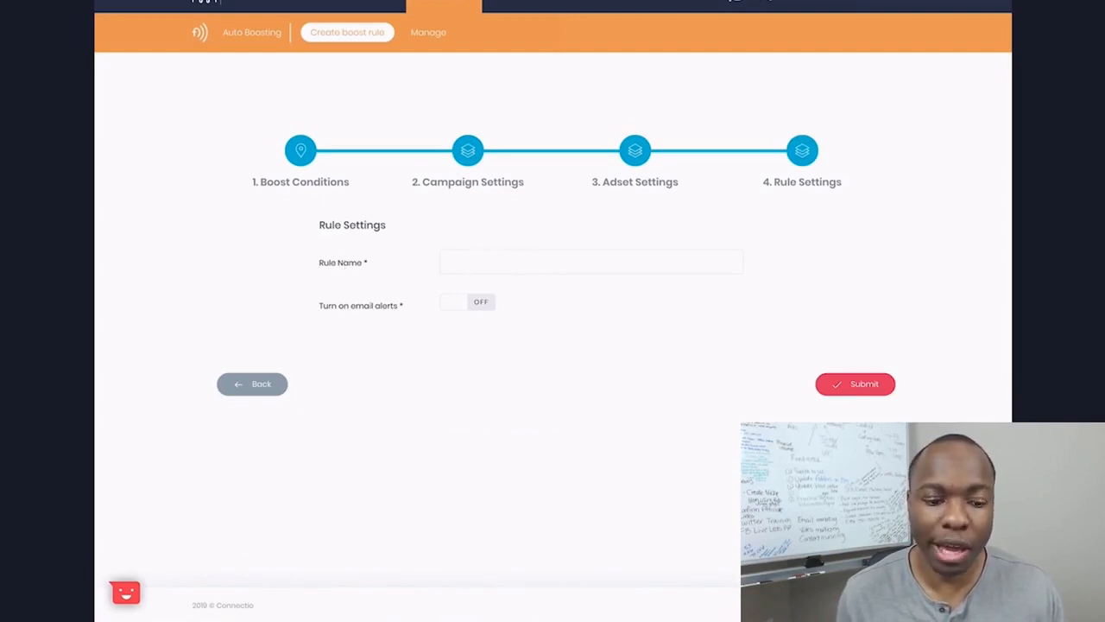
# Name the rule 'Demo rule', switch email alerts on and add one recipient address.
pyautogui.write('Demo')
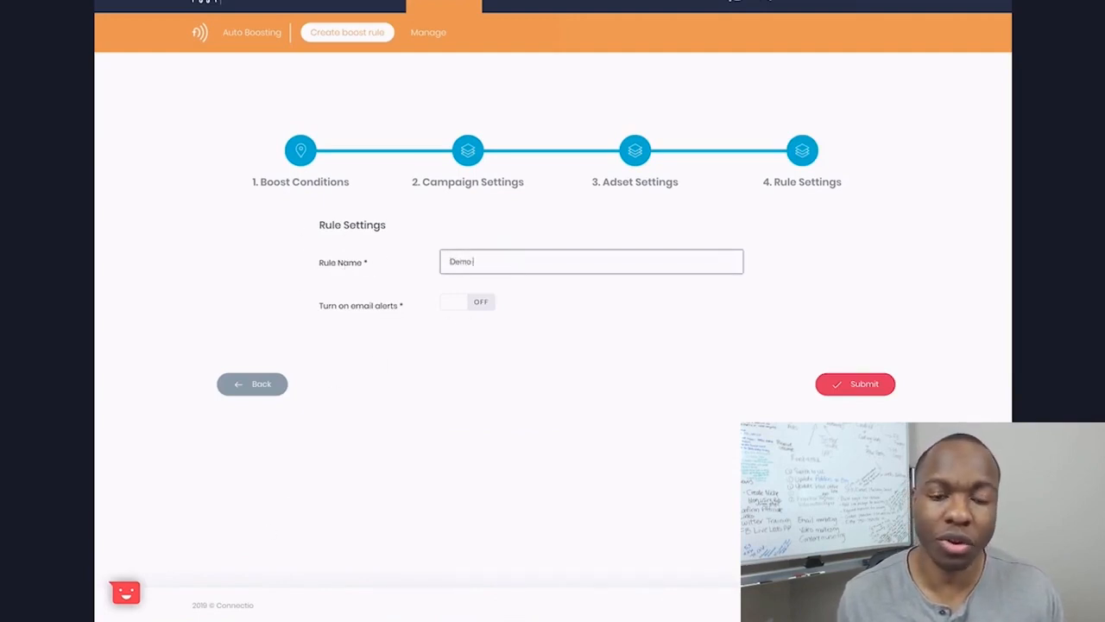
pyautogui.click(467, 301)
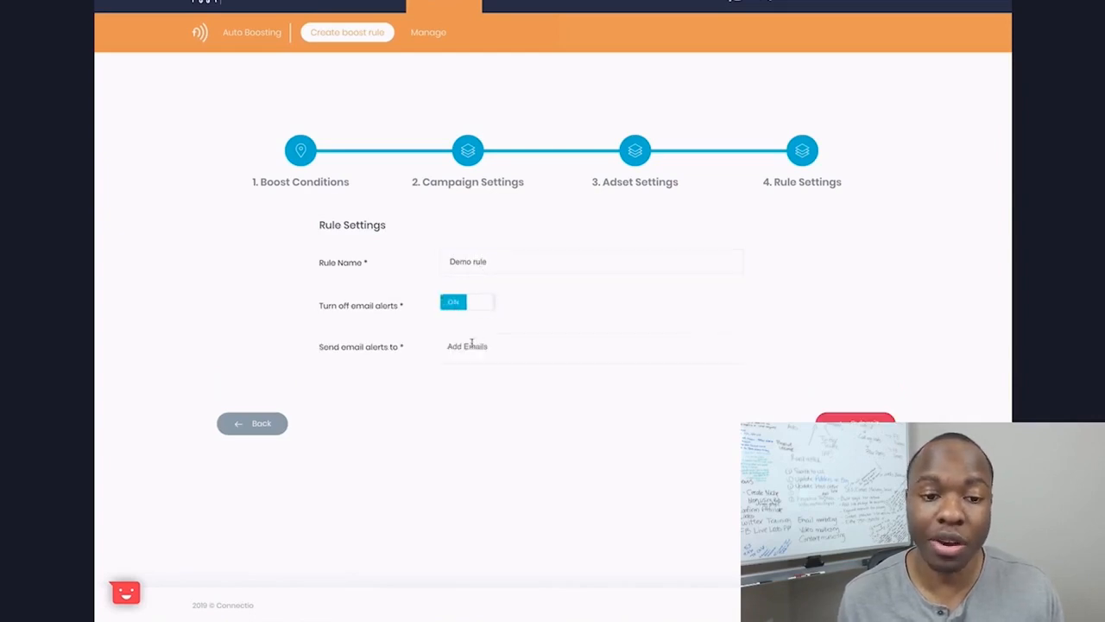
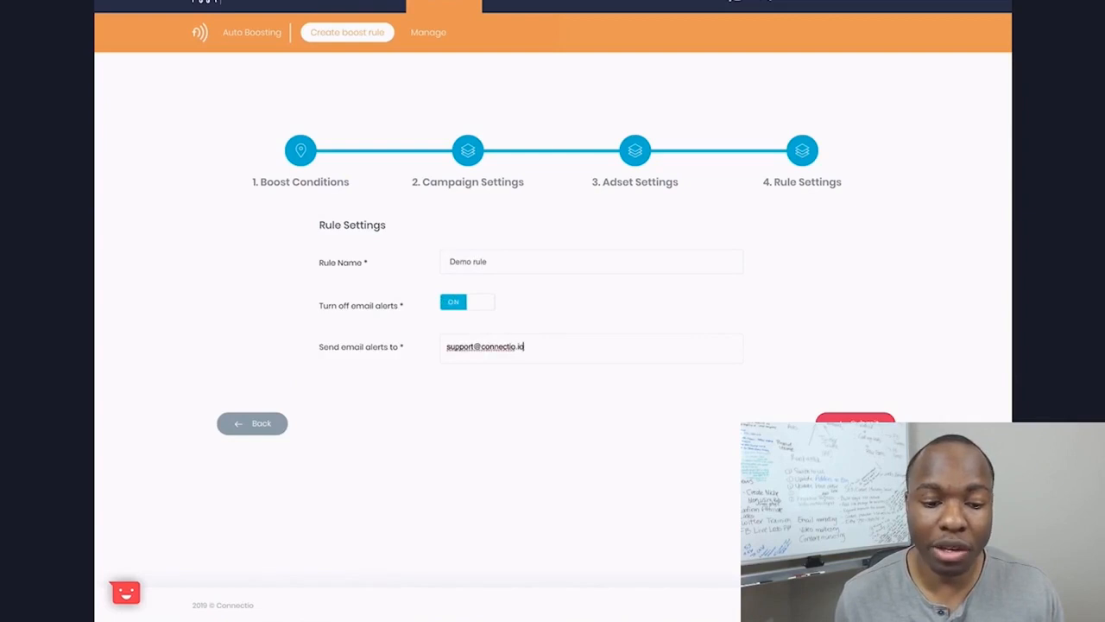
pyautogui.press('Enter')
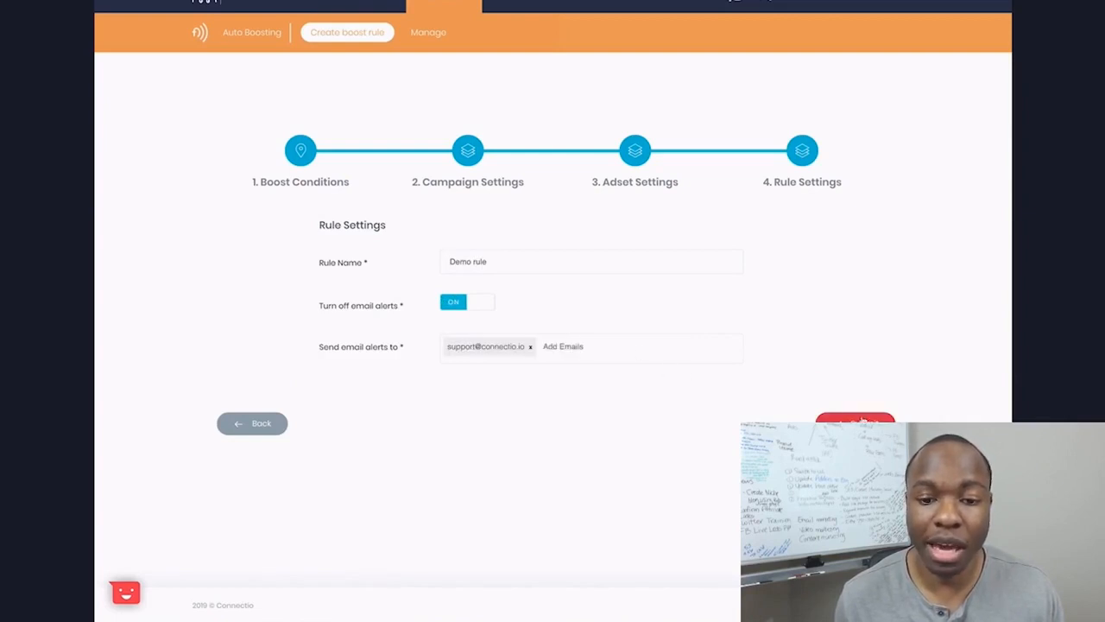